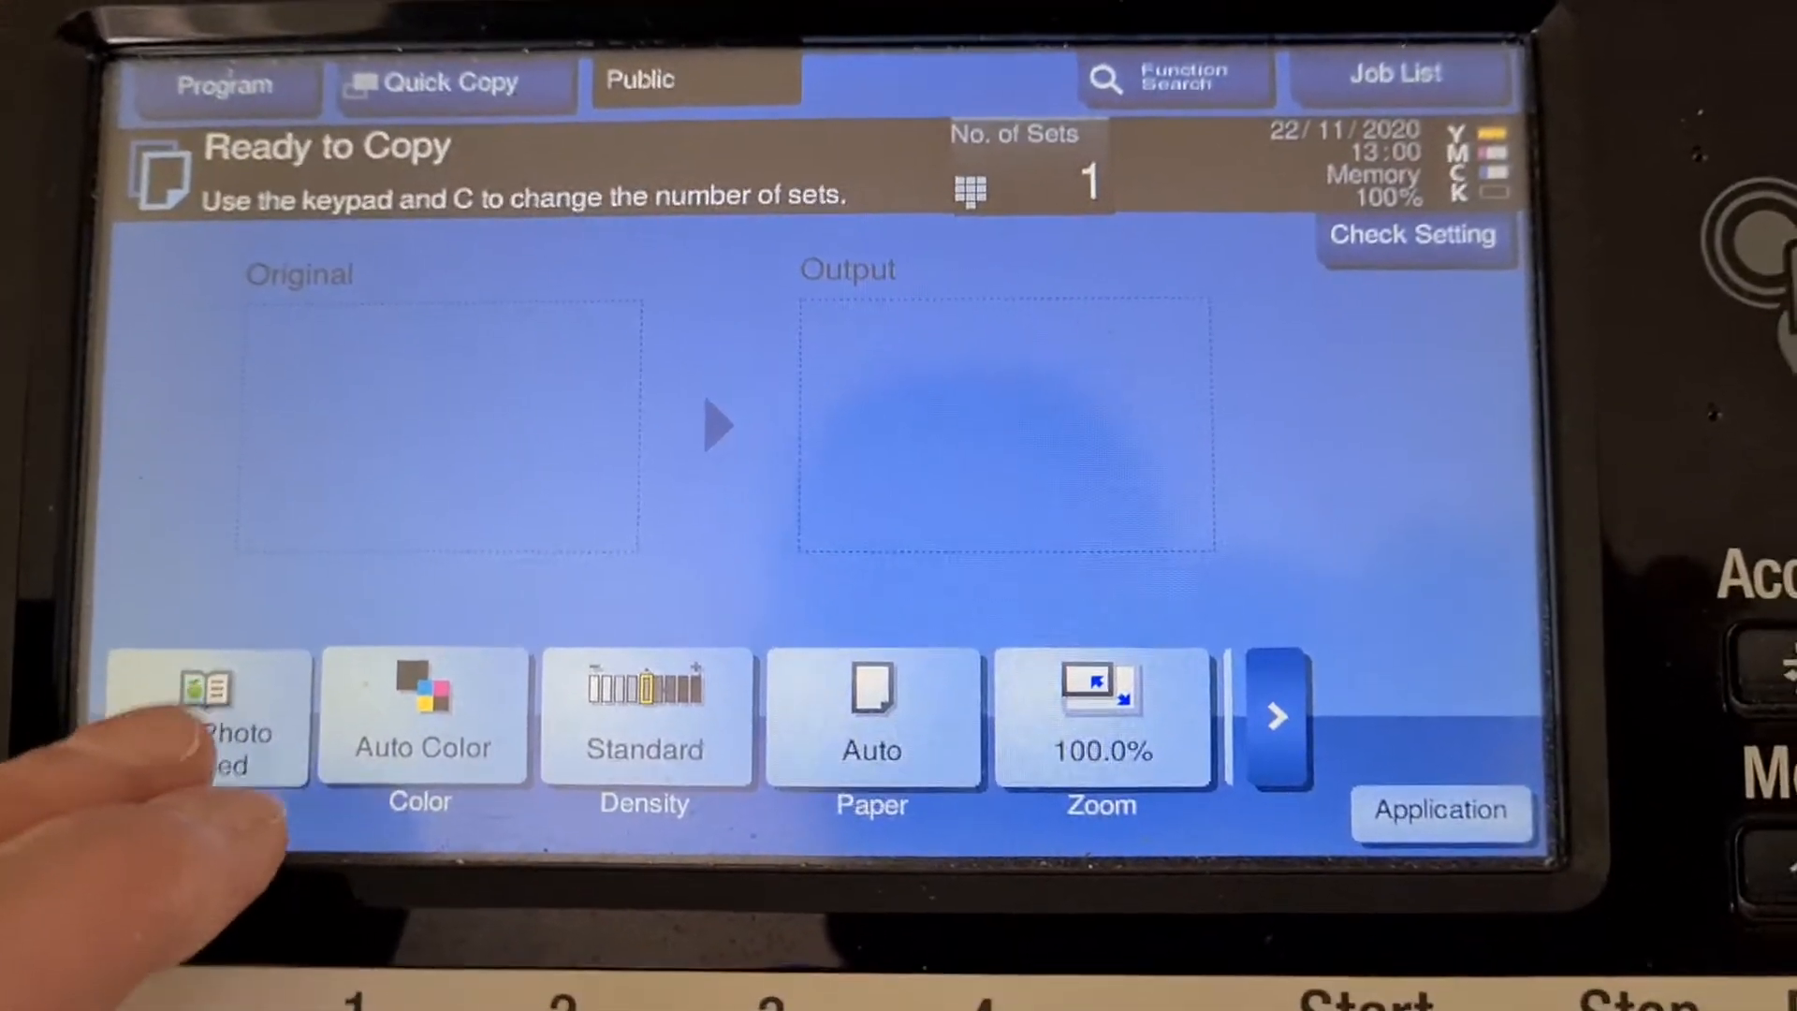
Step: Set the original type to Photo/Photo Paper and show the colour mode list
left_click(206, 721)
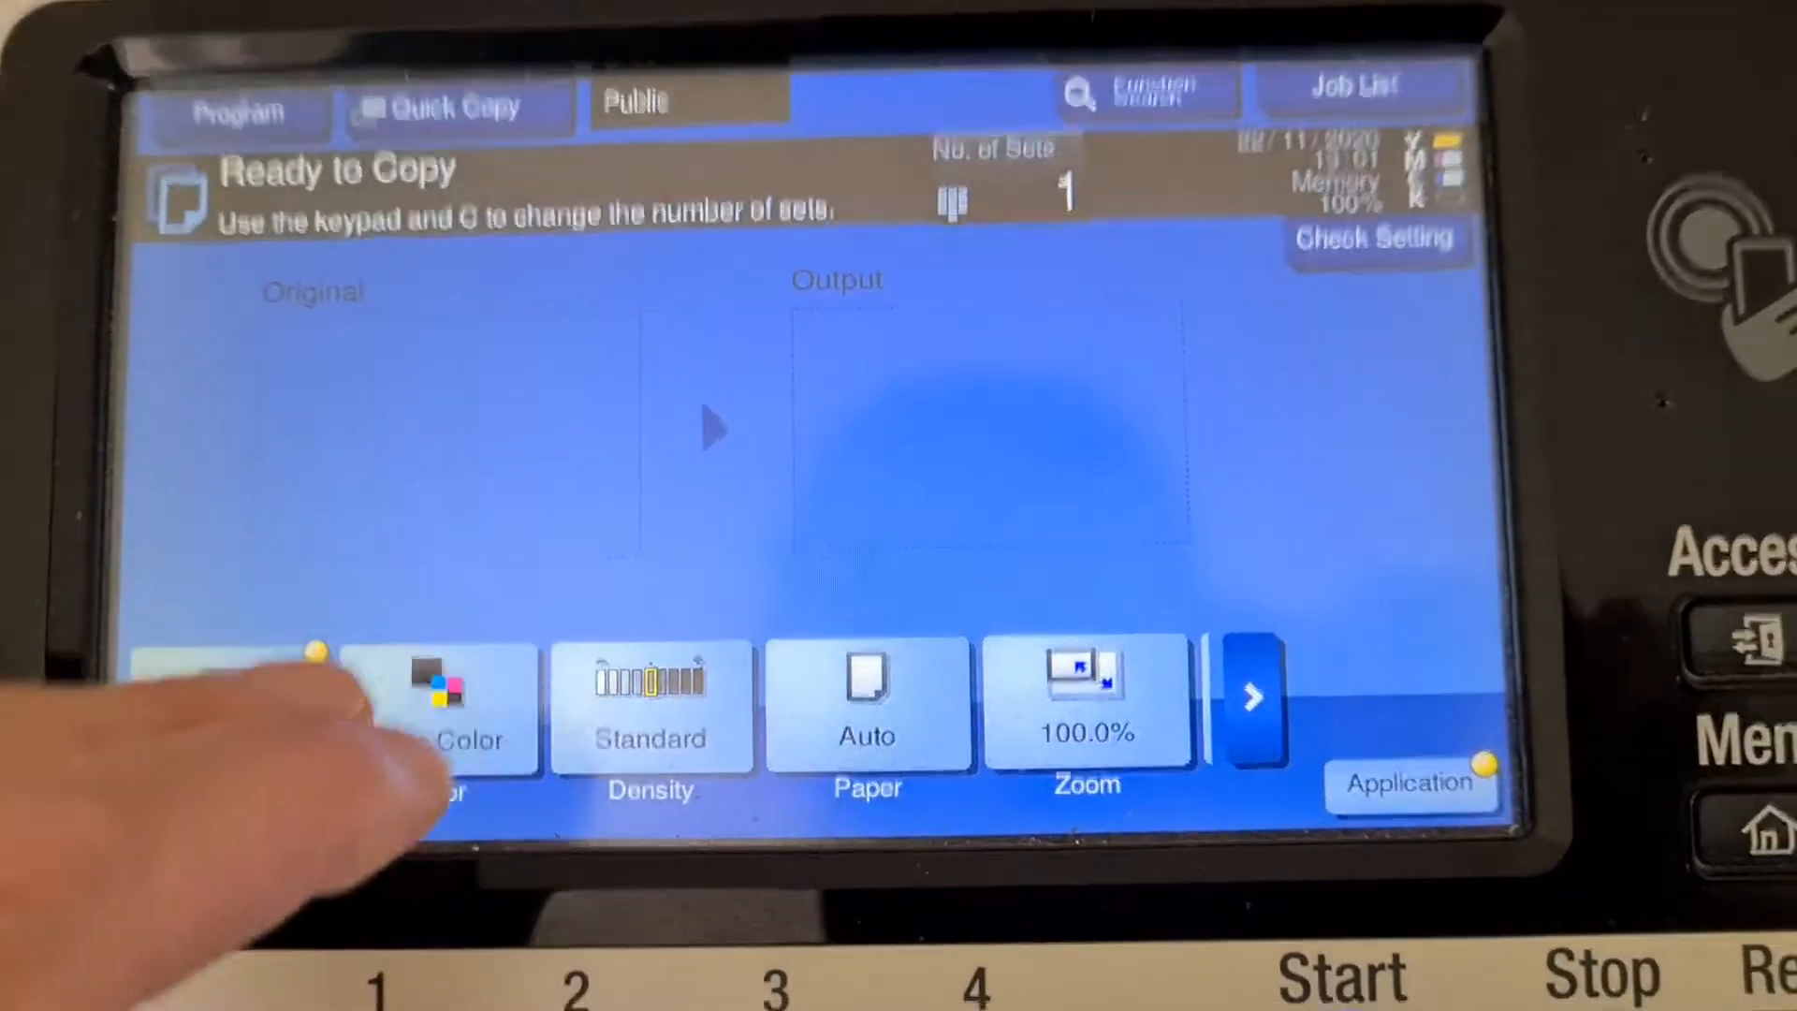
left_click(435, 714)
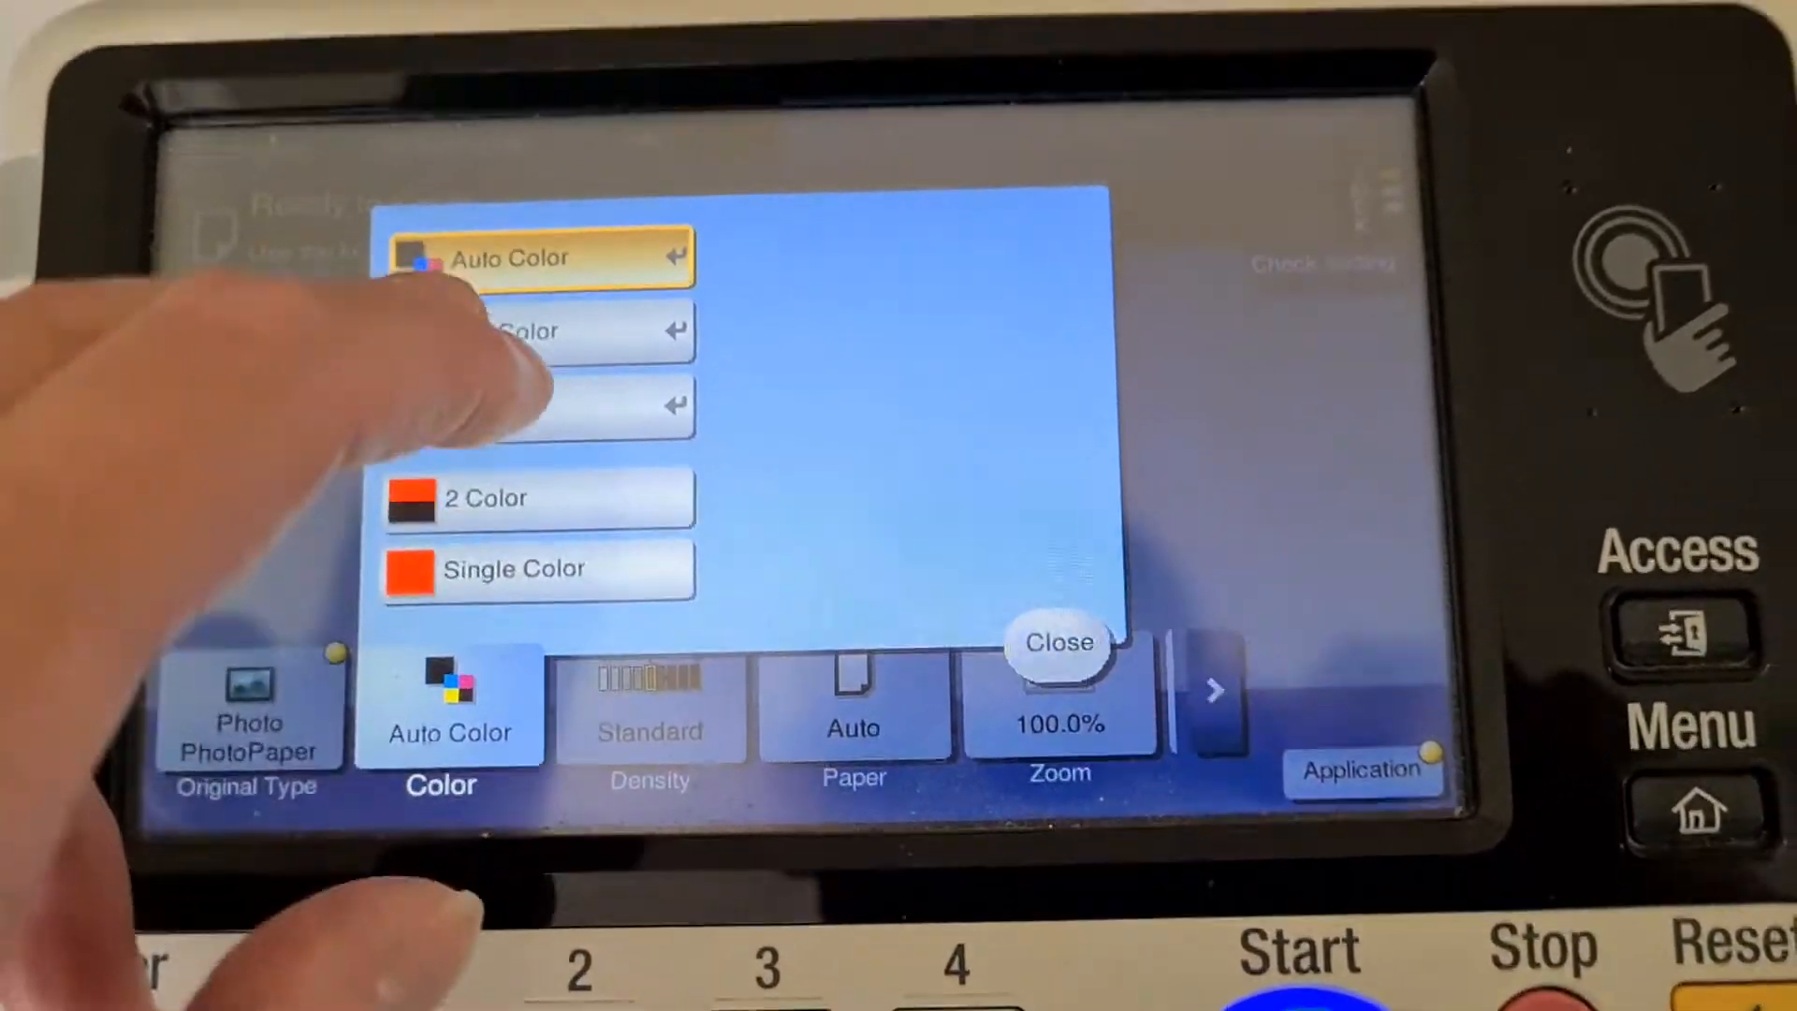
Step: Select Full Color and the A4 paper tray
left_click(854, 723)
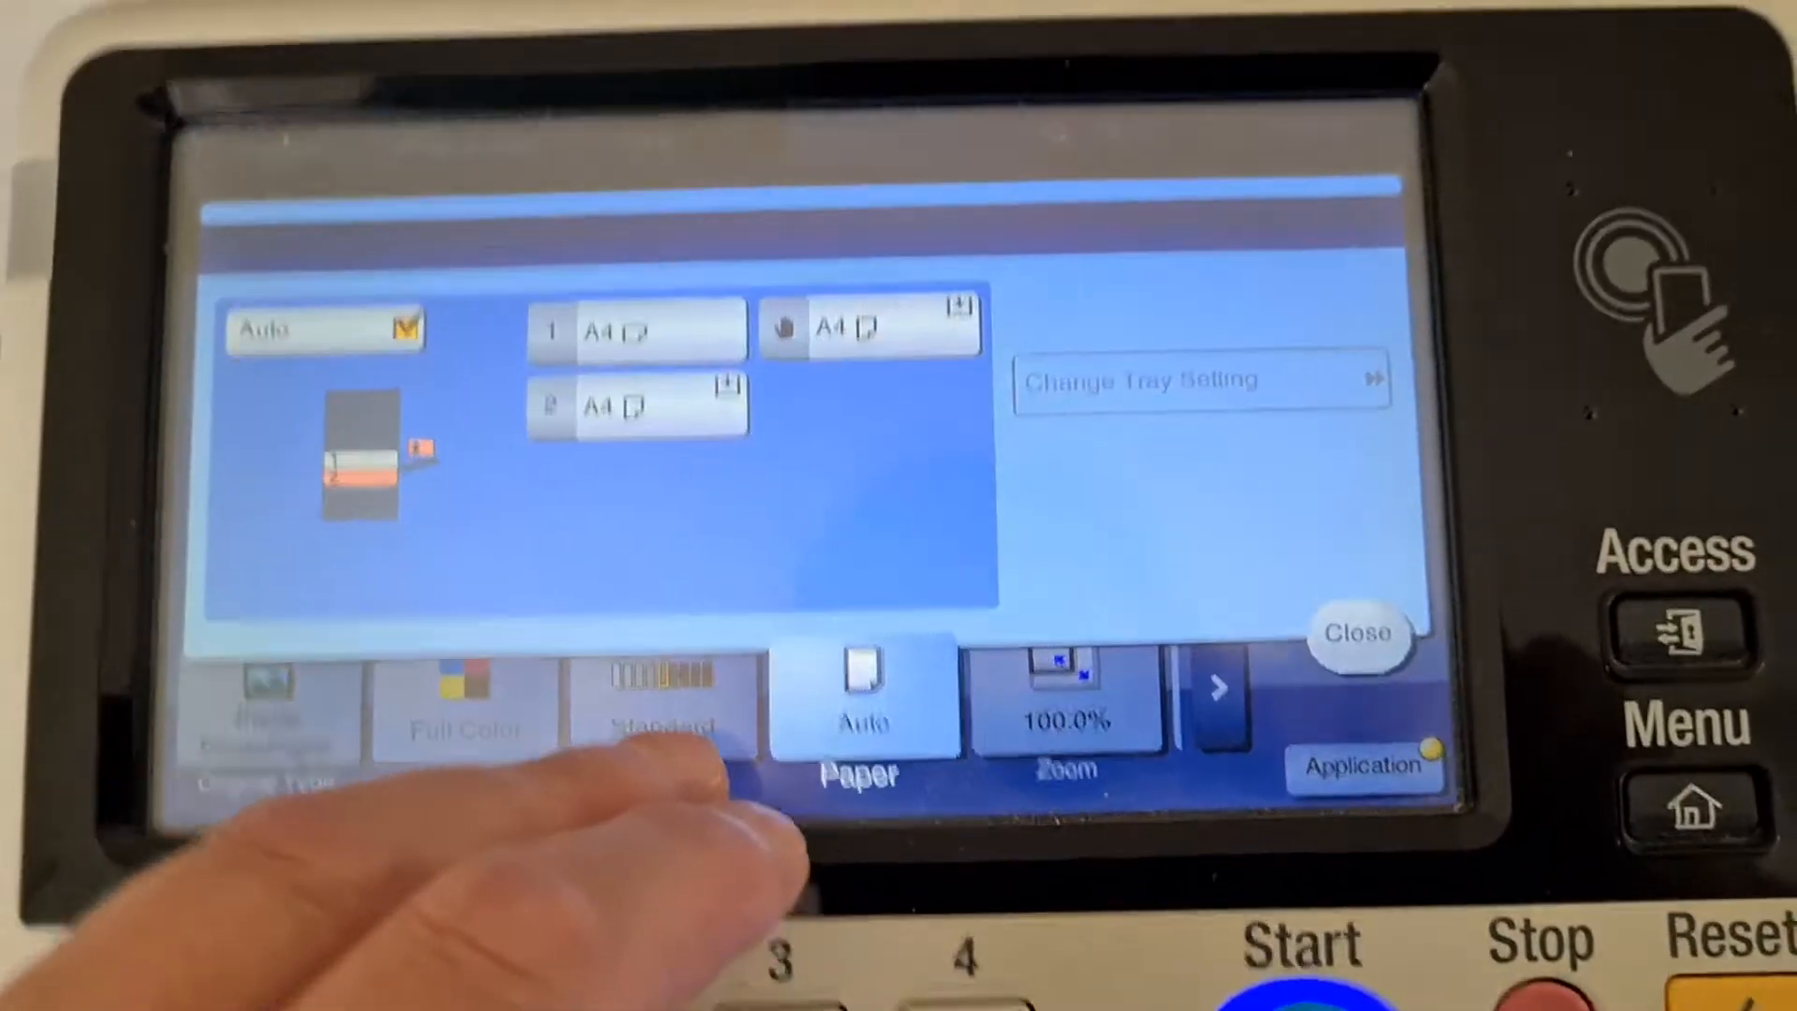
left_click(1357, 633)
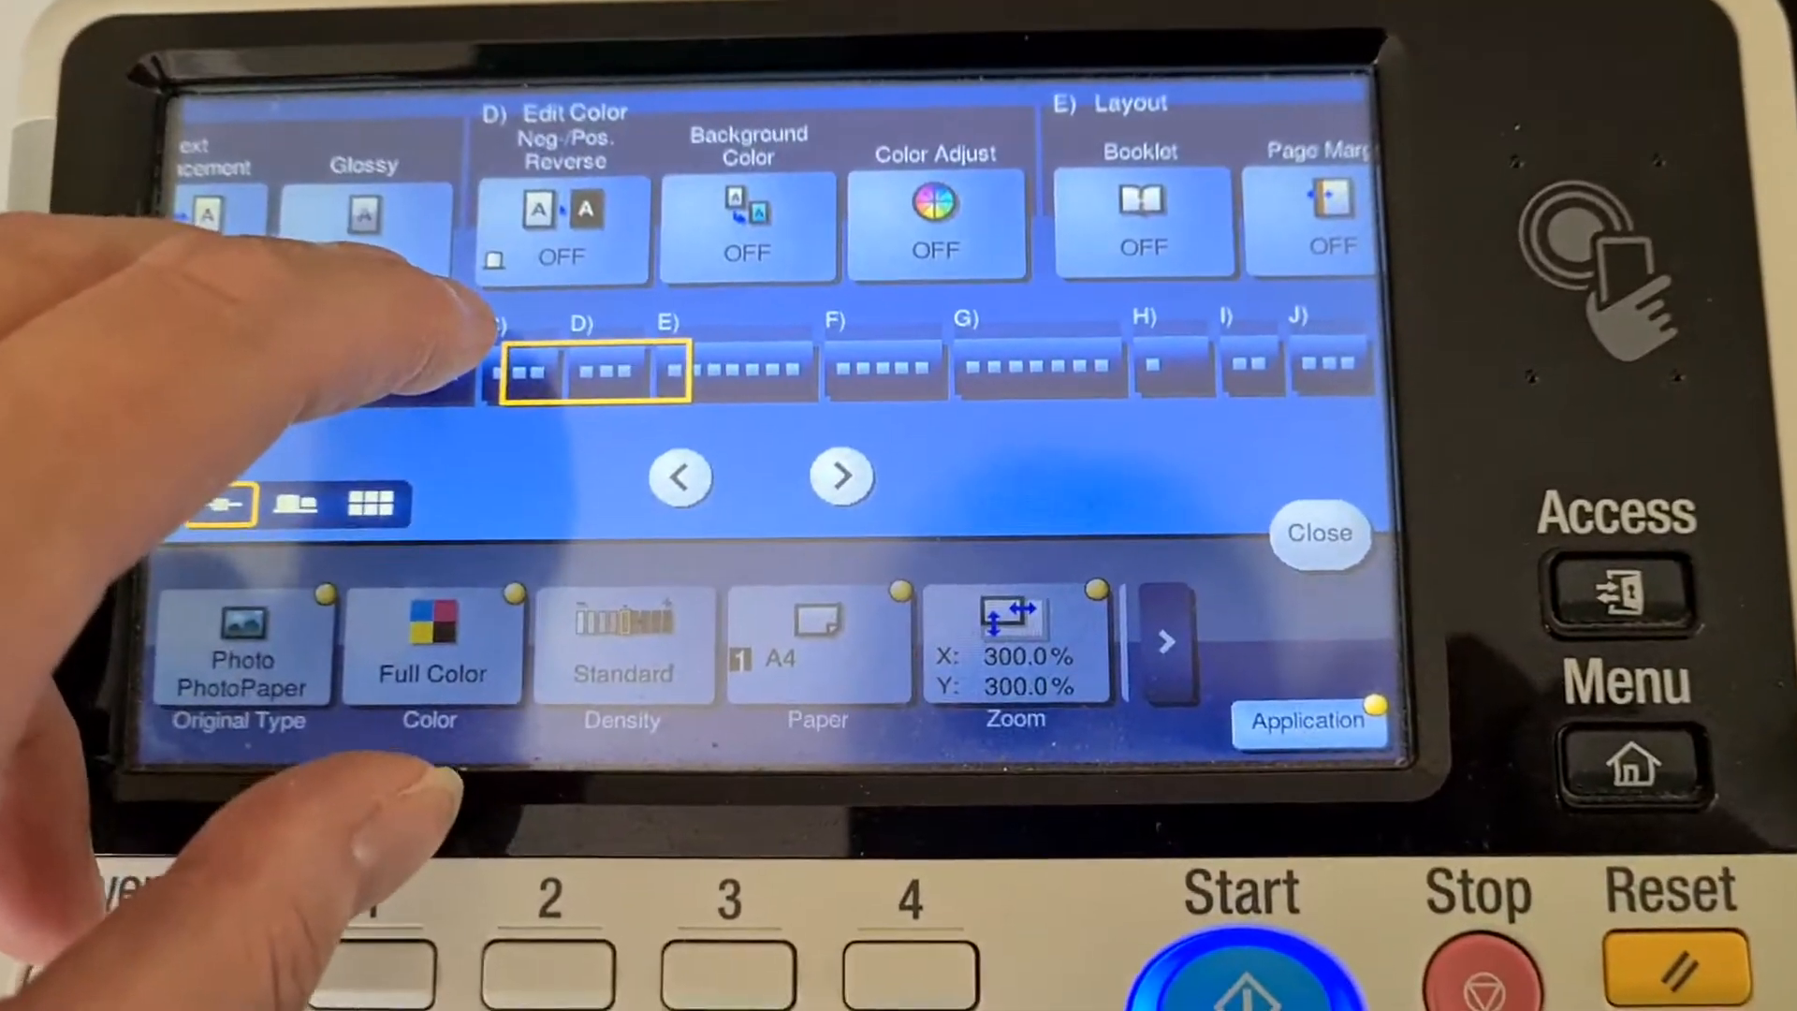
Step: Open the Color Balance settings and adjust the magenta level
left_click(933, 211)
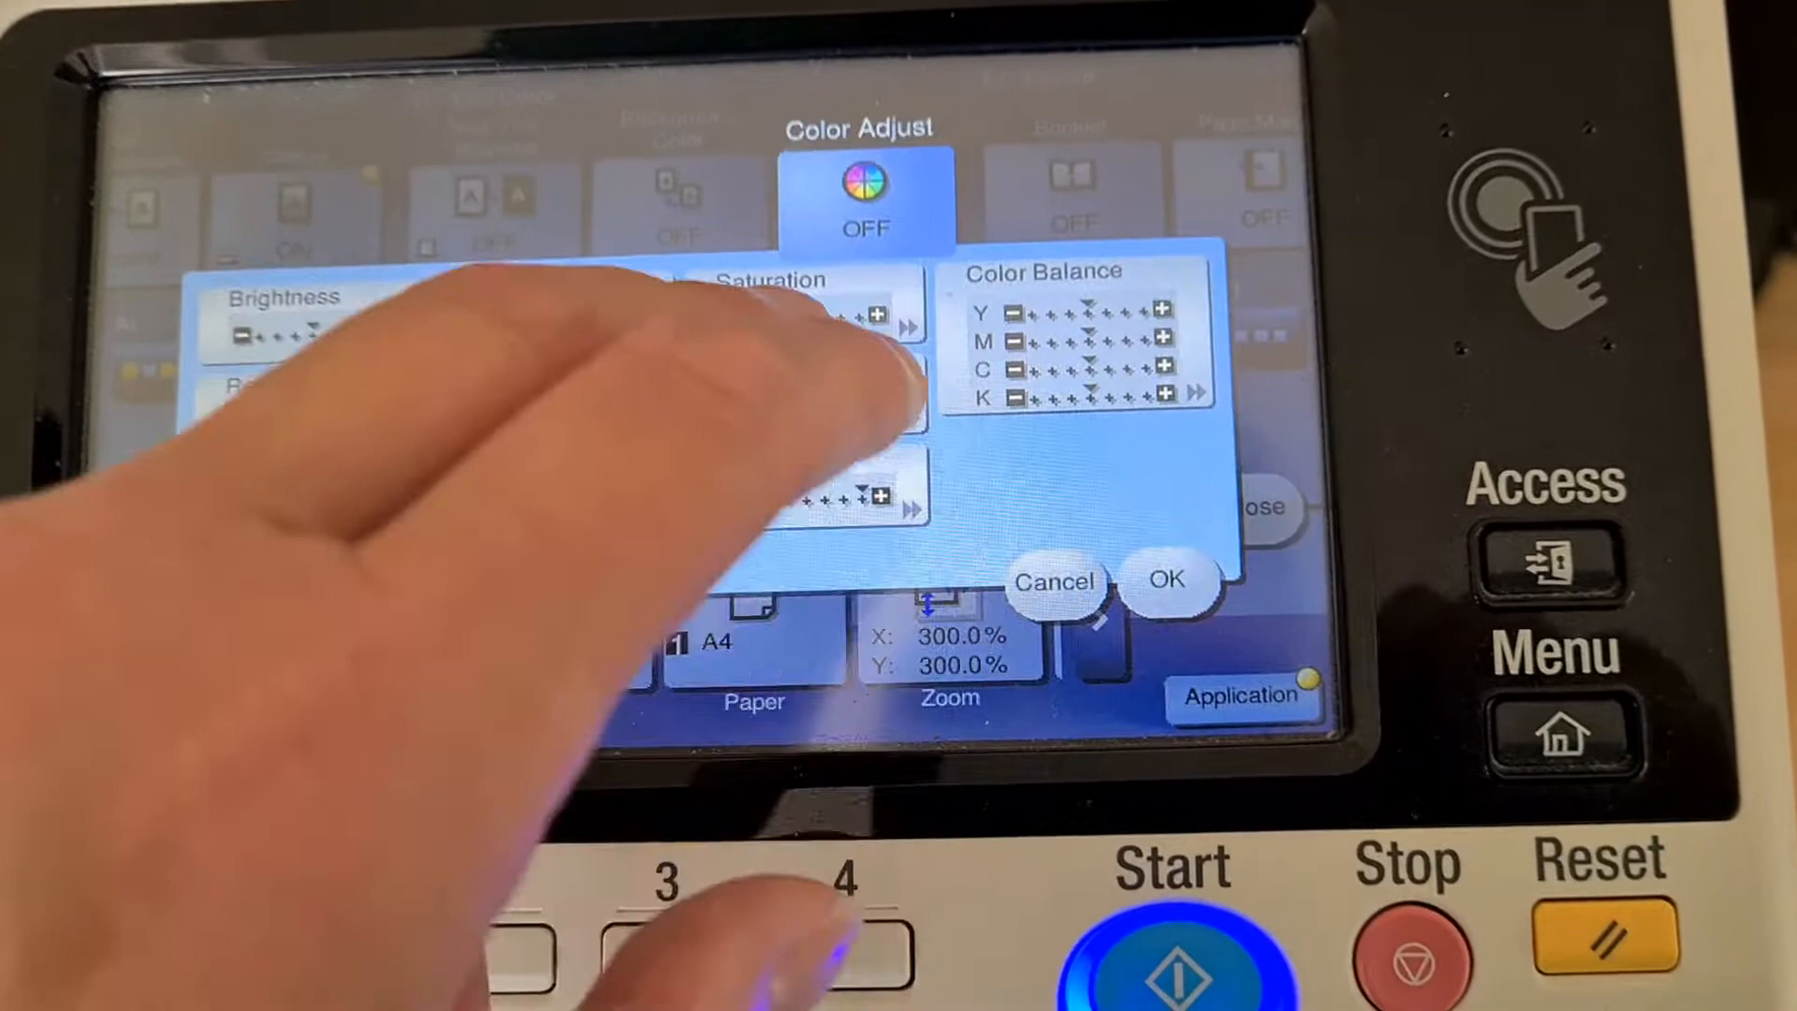
left_click(805, 337)
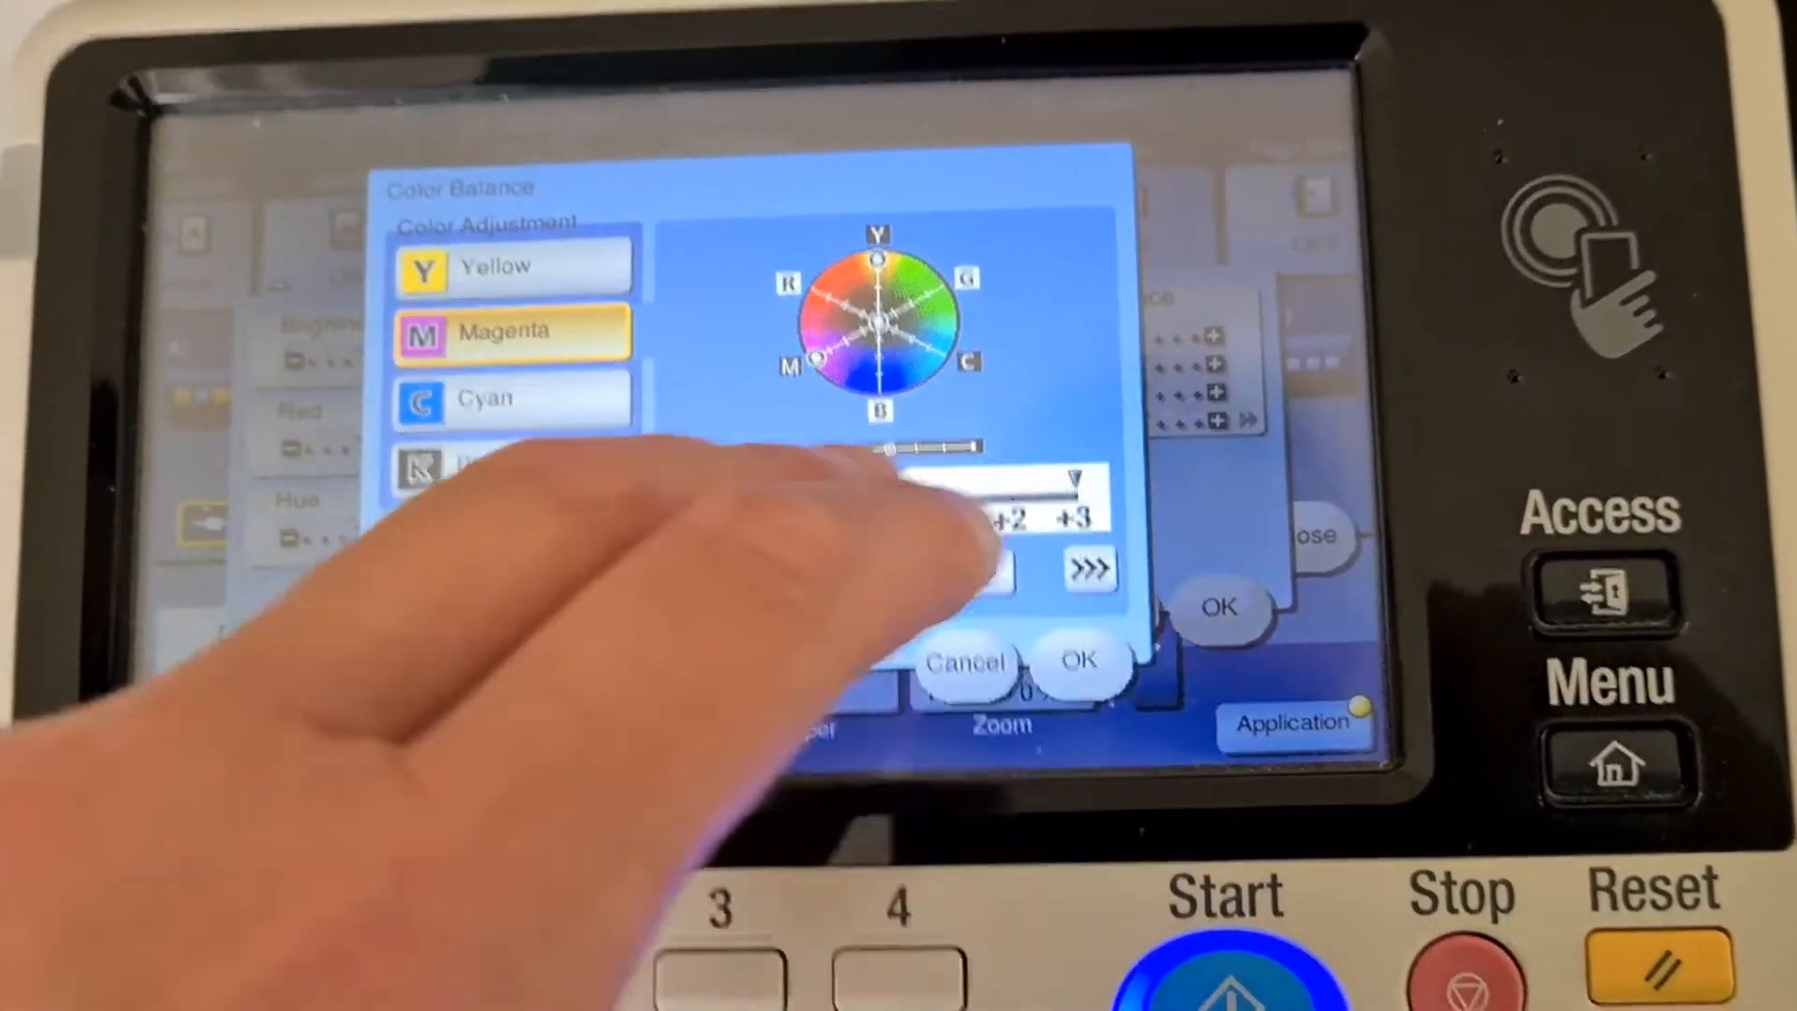
left_click(481, 402)
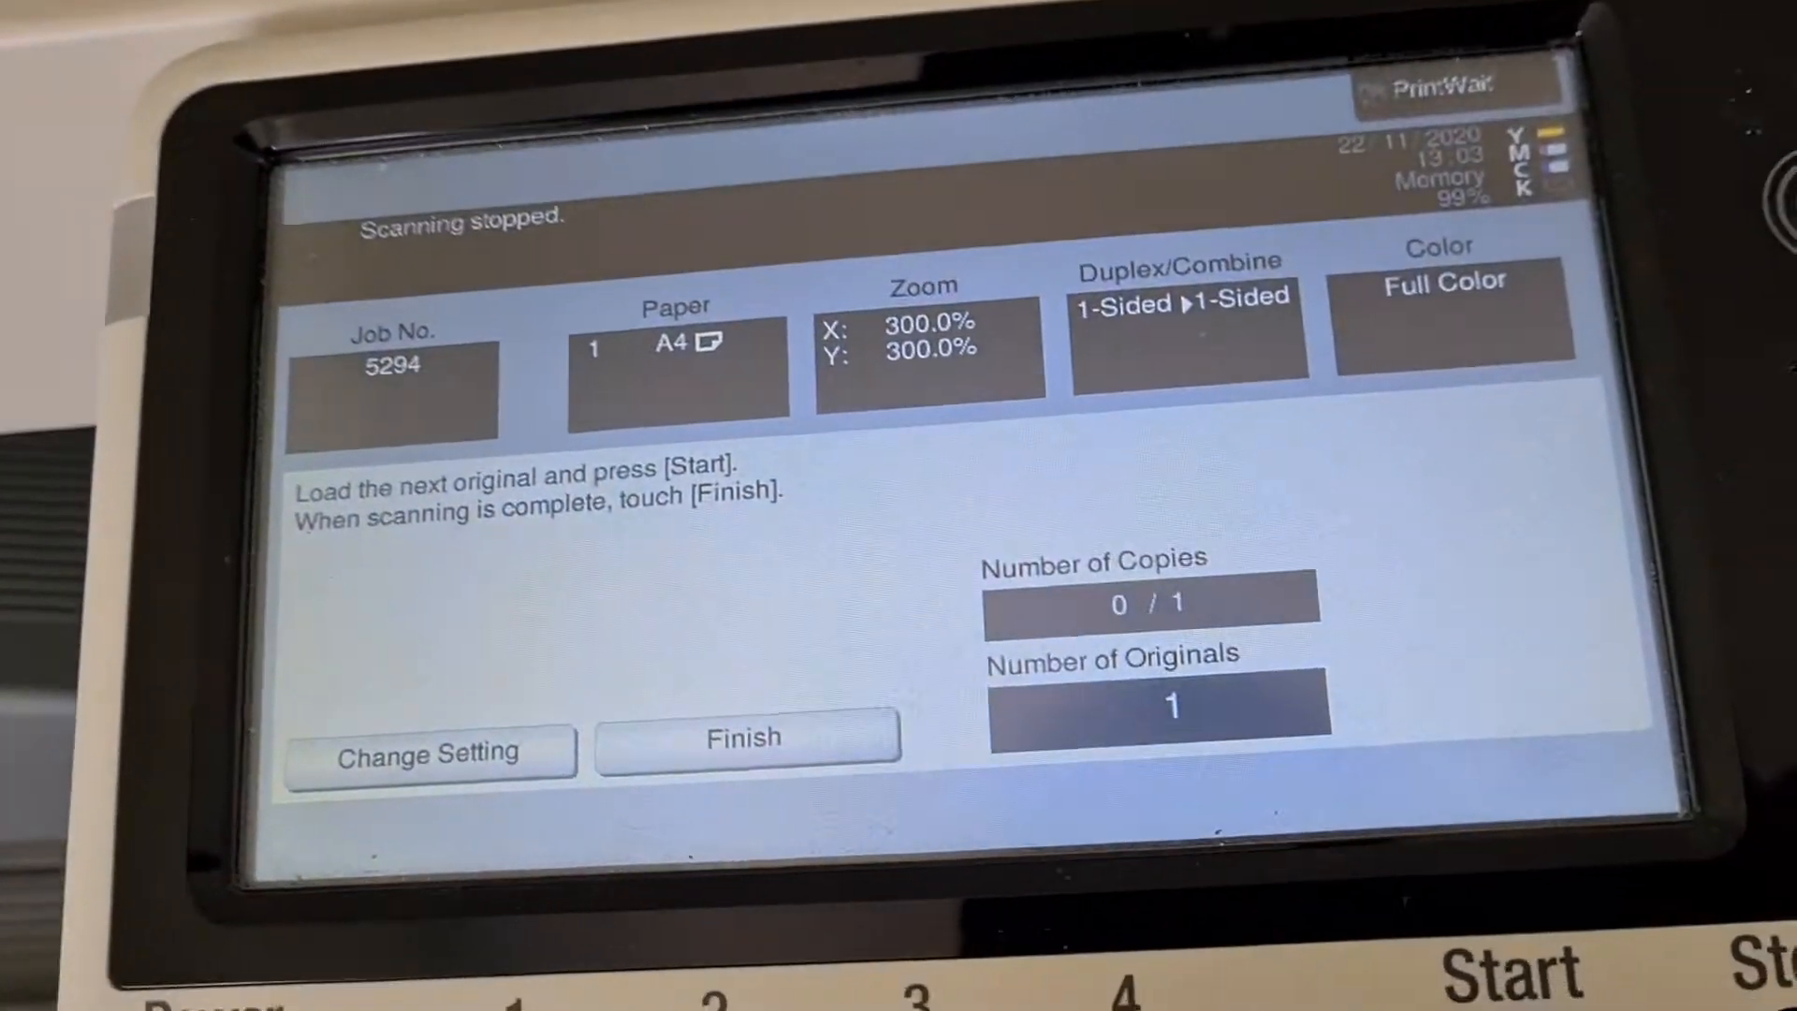
left_click(745, 740)
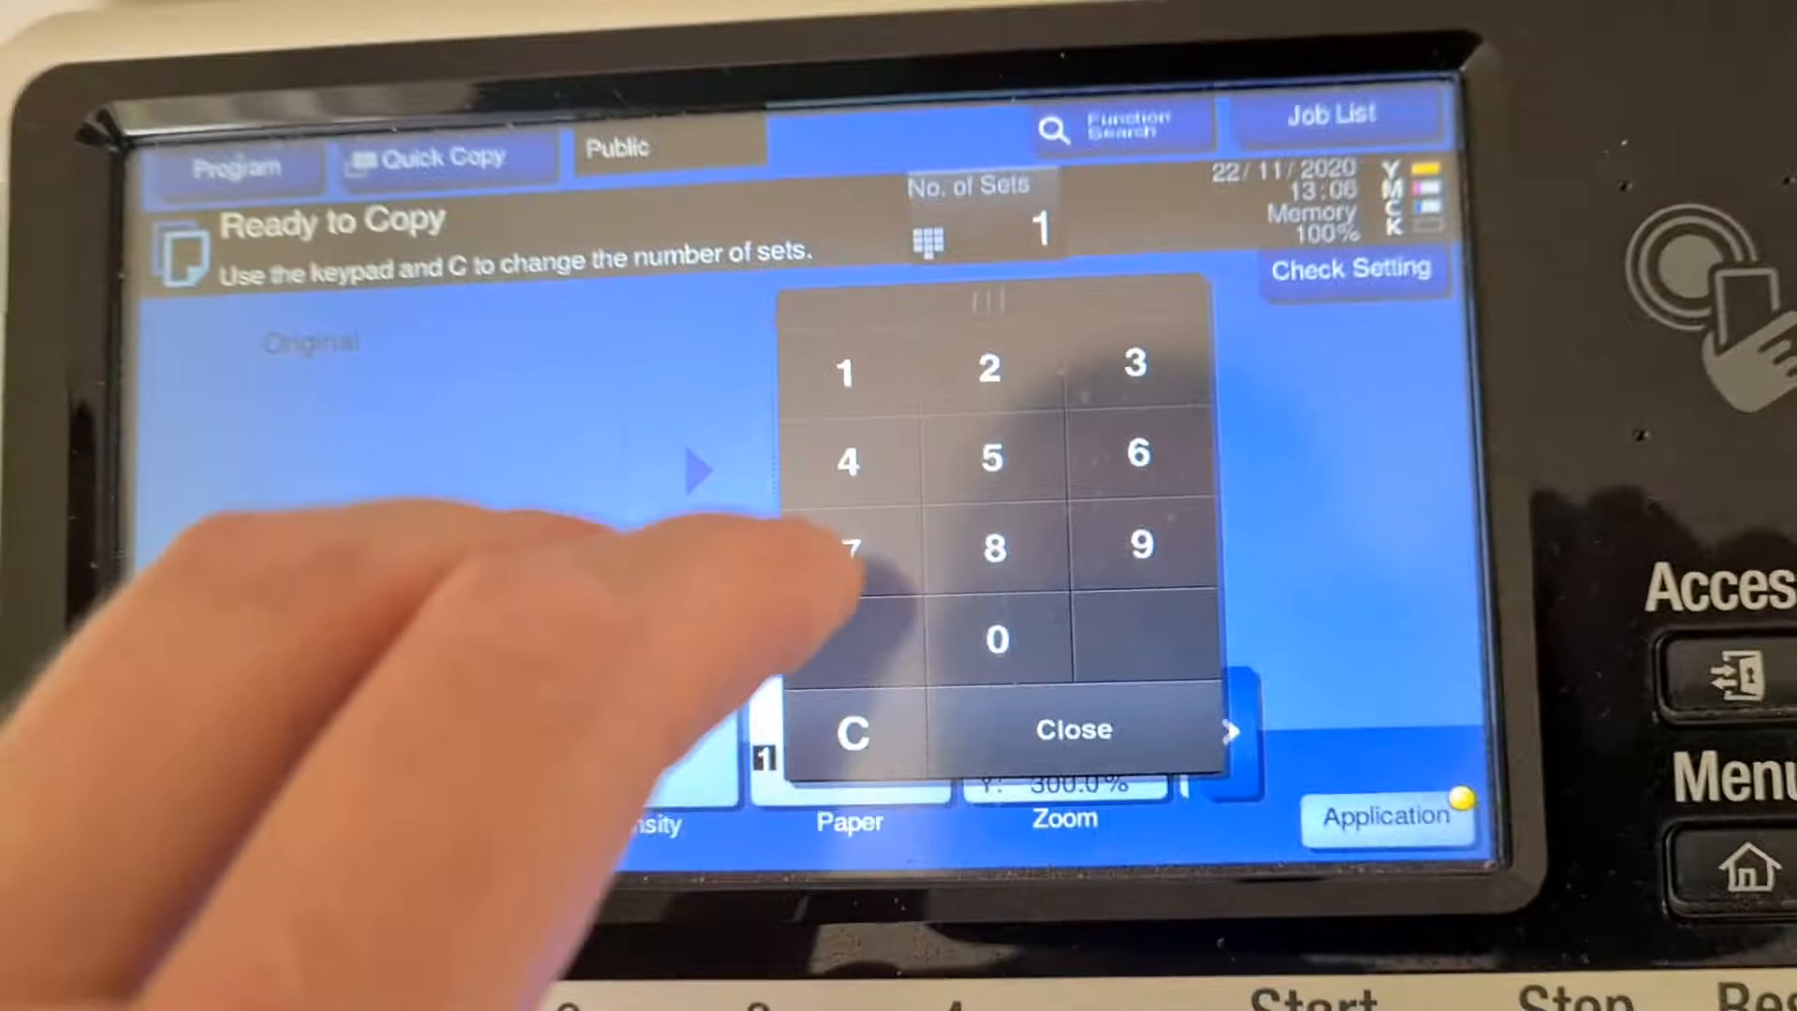
Step: Set 2 sets, then scan the single photo original and finish scanning
left_click(990, 366)
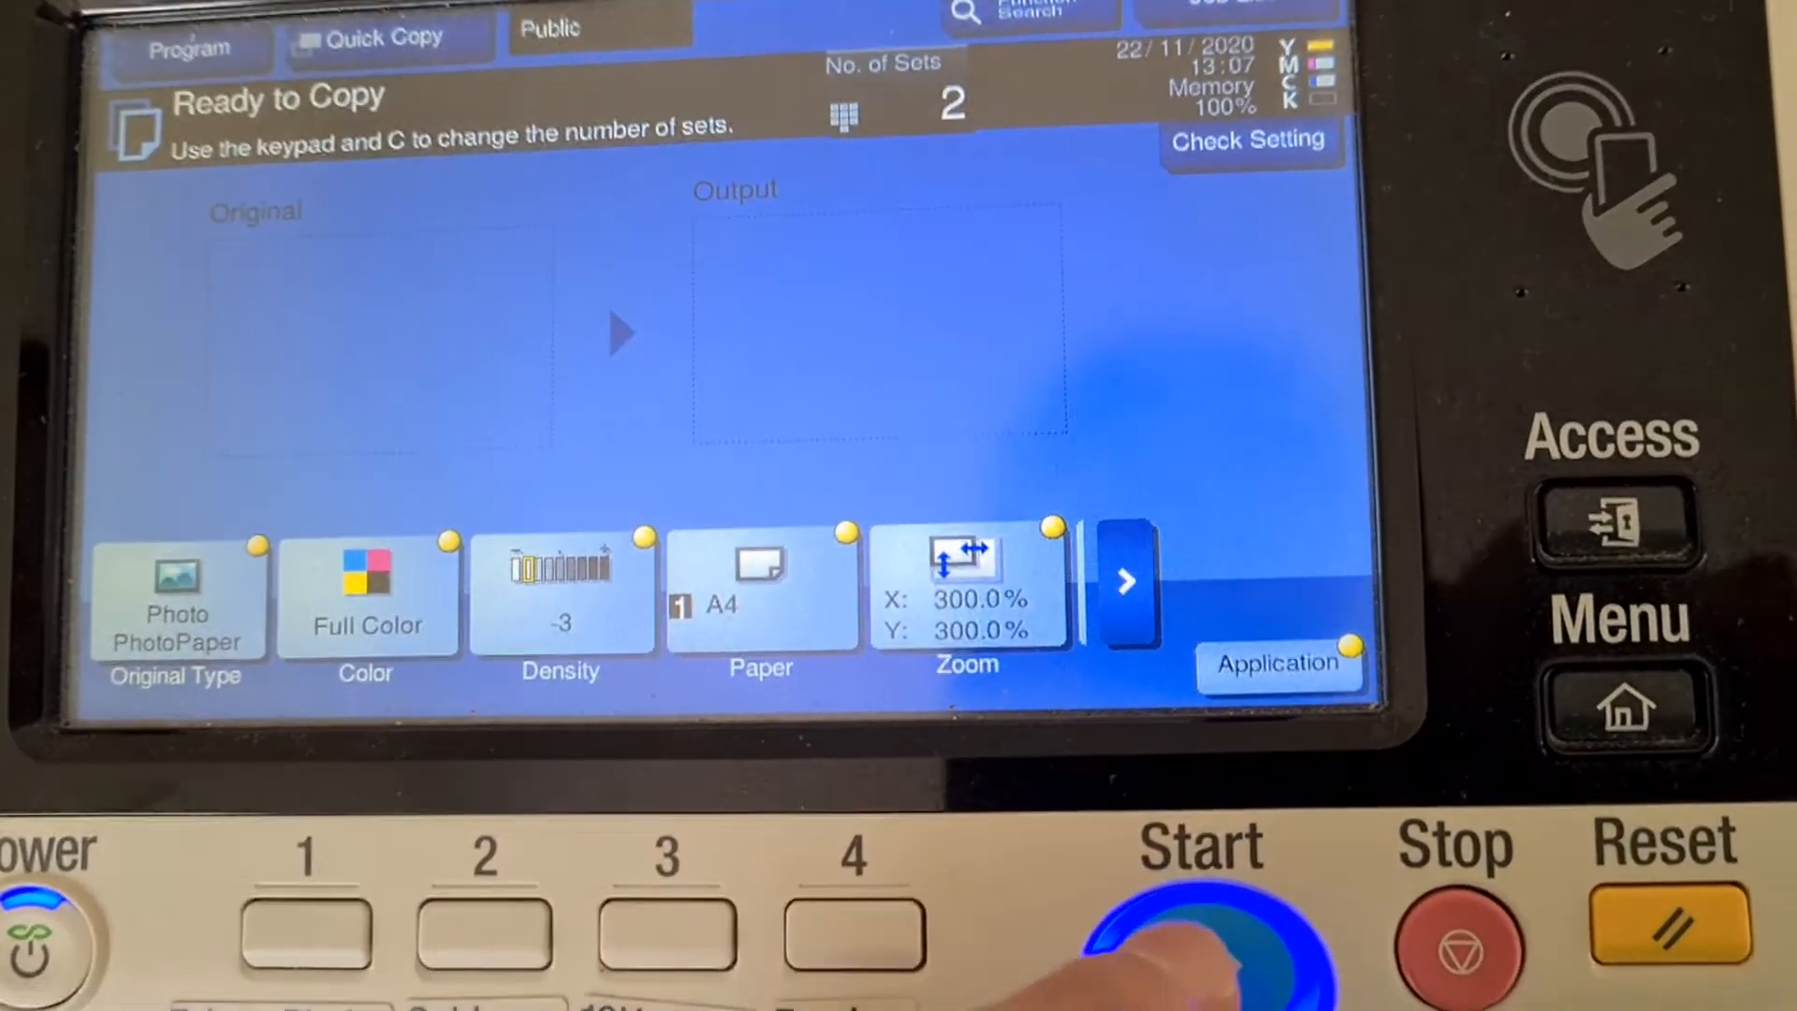
left_click(1212, 940)
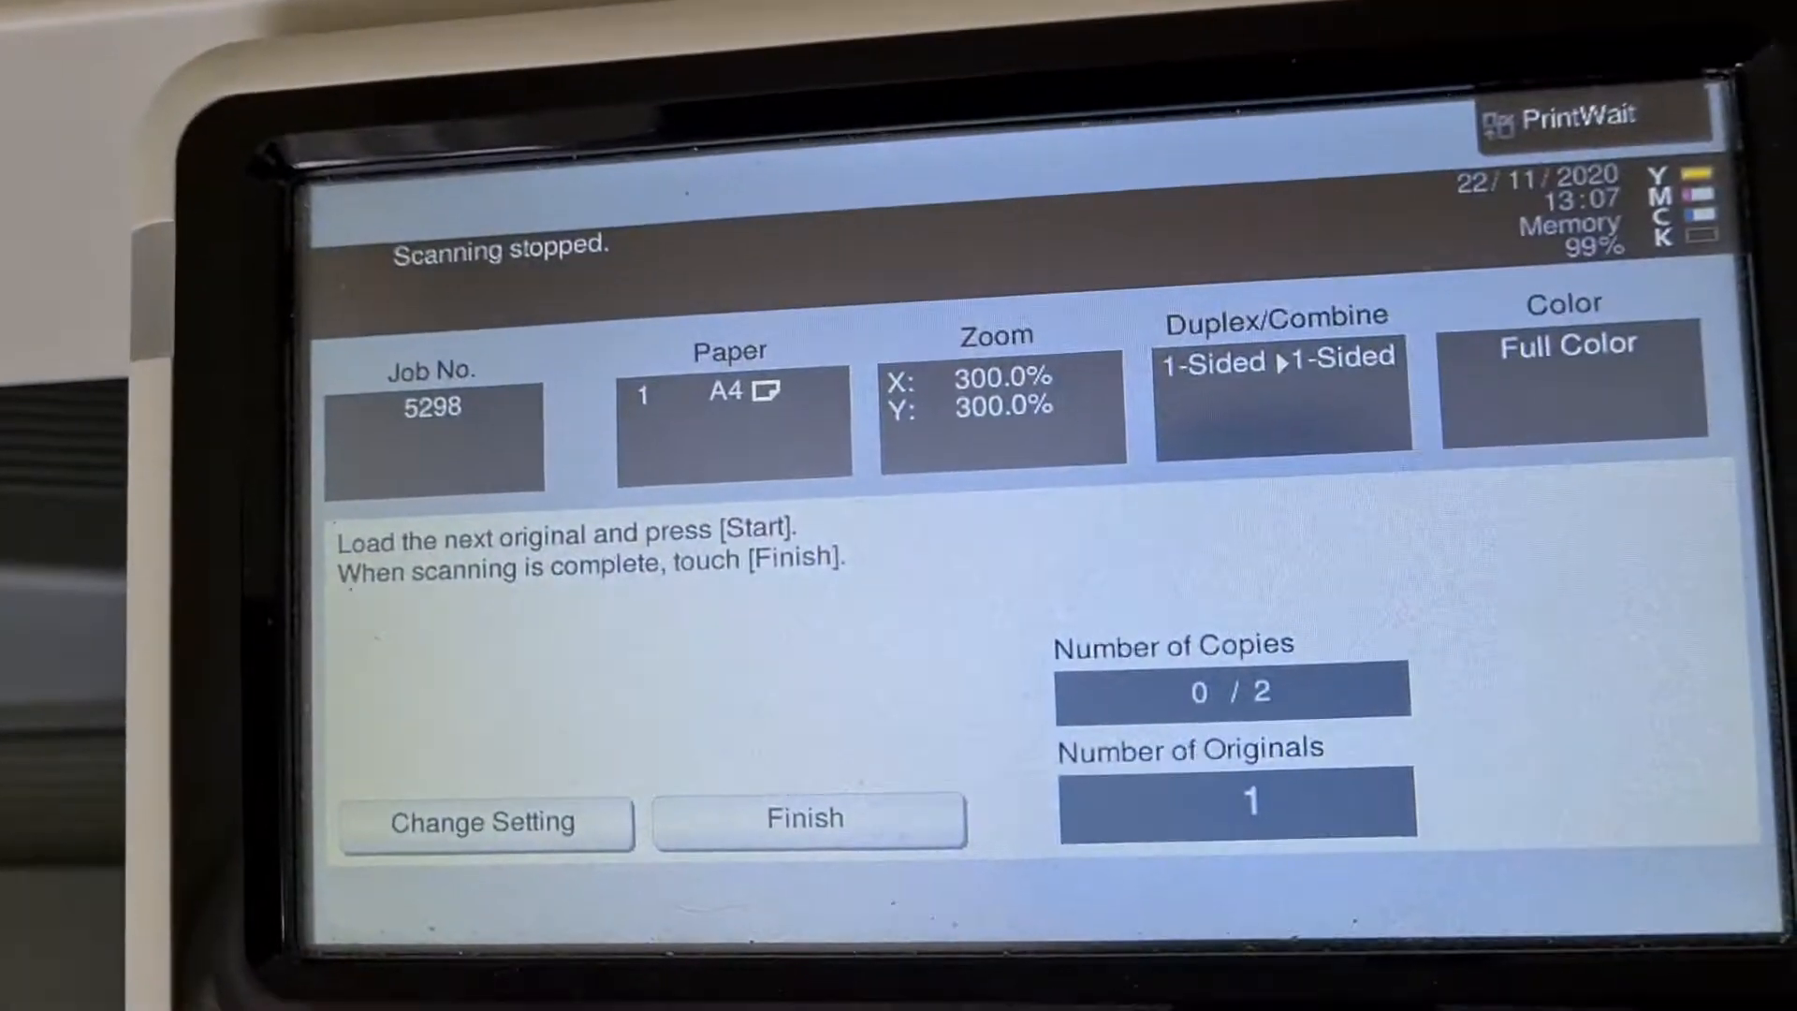
left_click(805, 819)
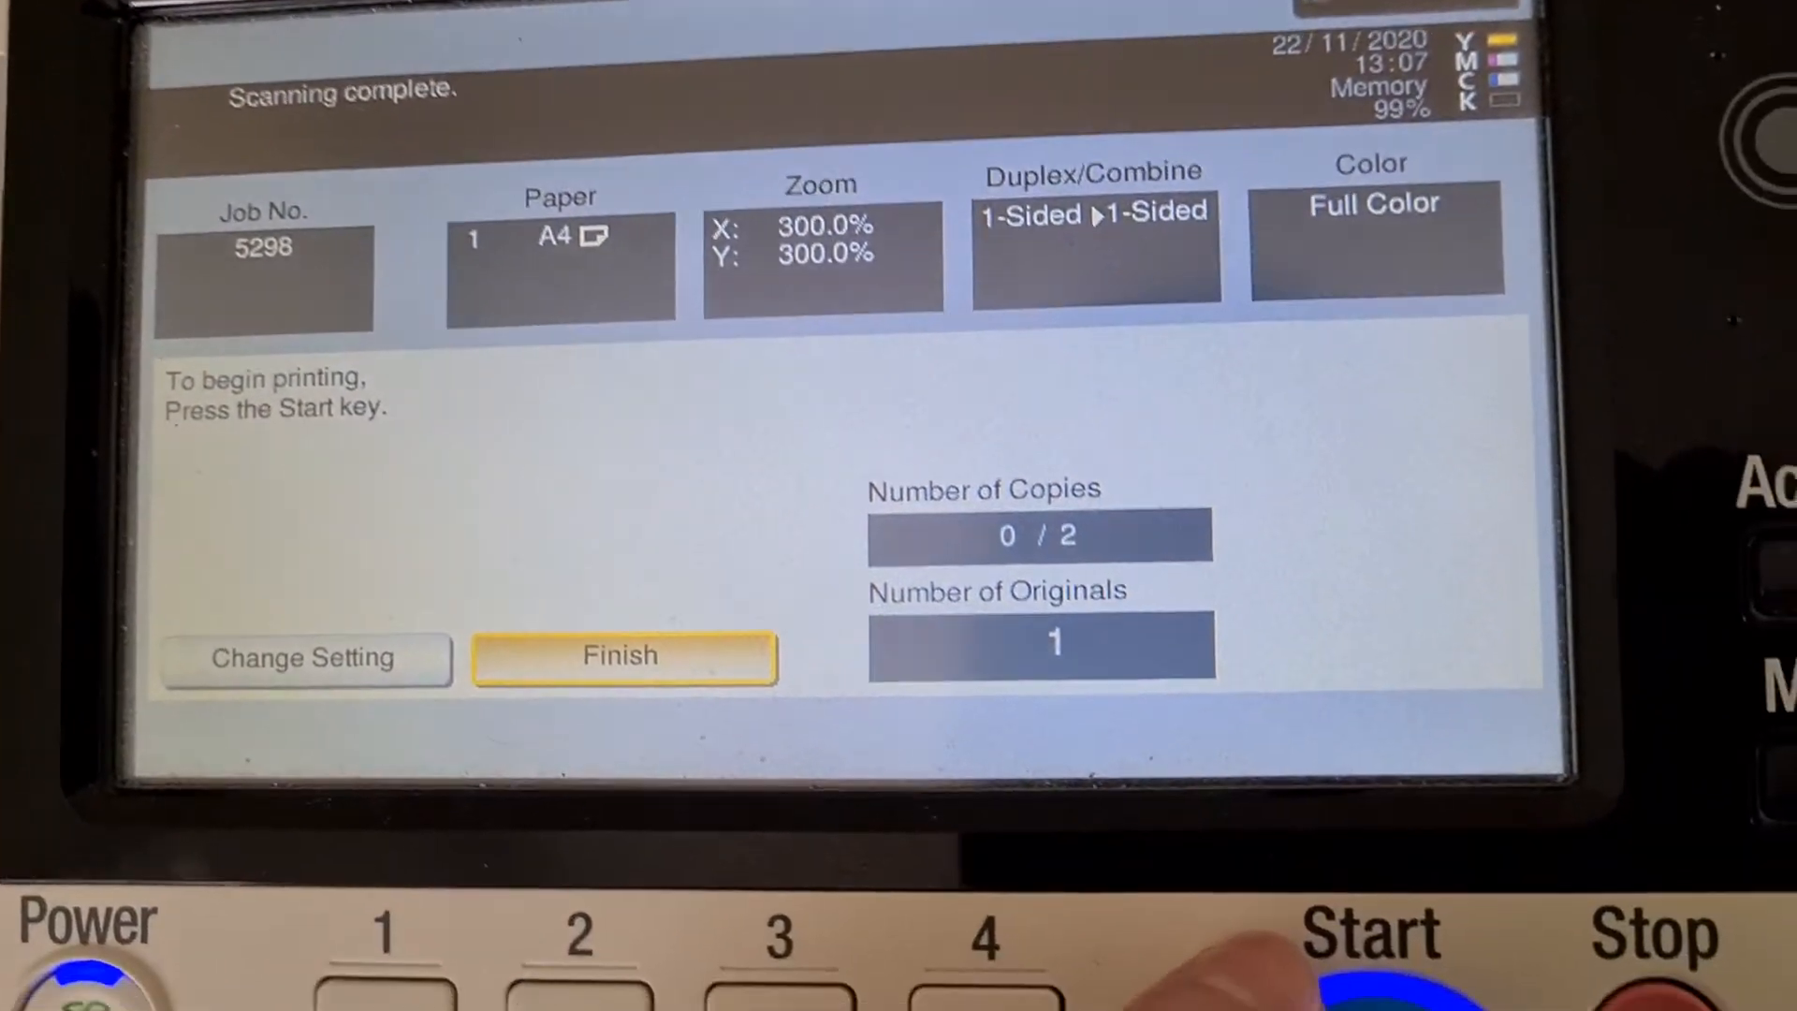